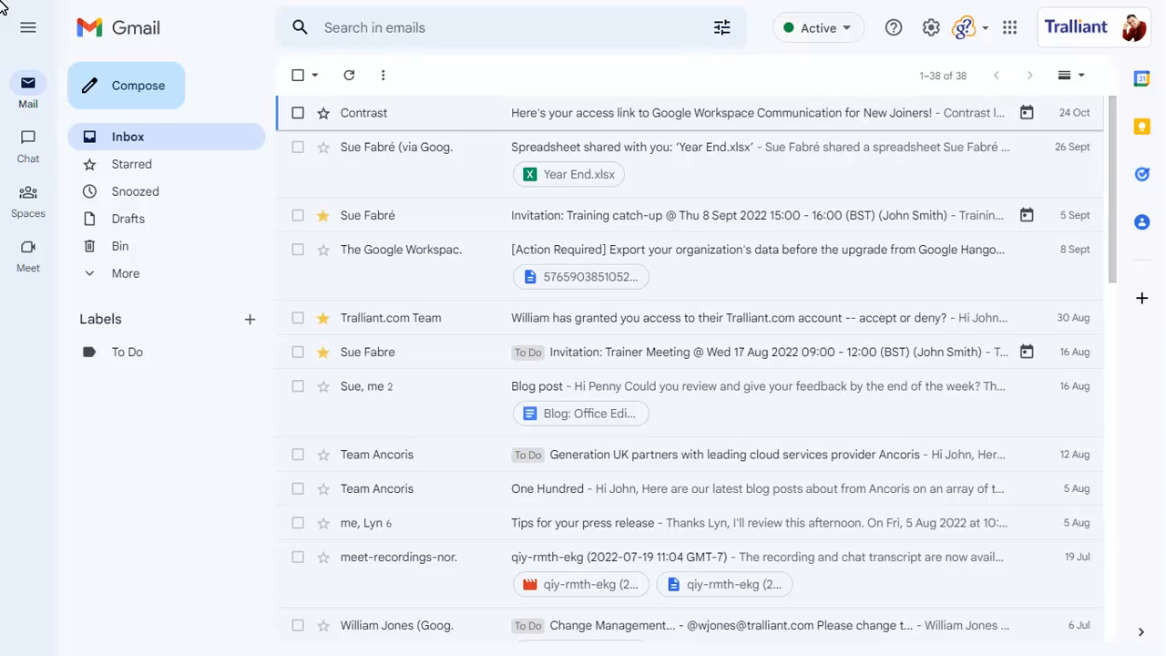
{"action": "mouse_move", "coordinate": [29, 193]}
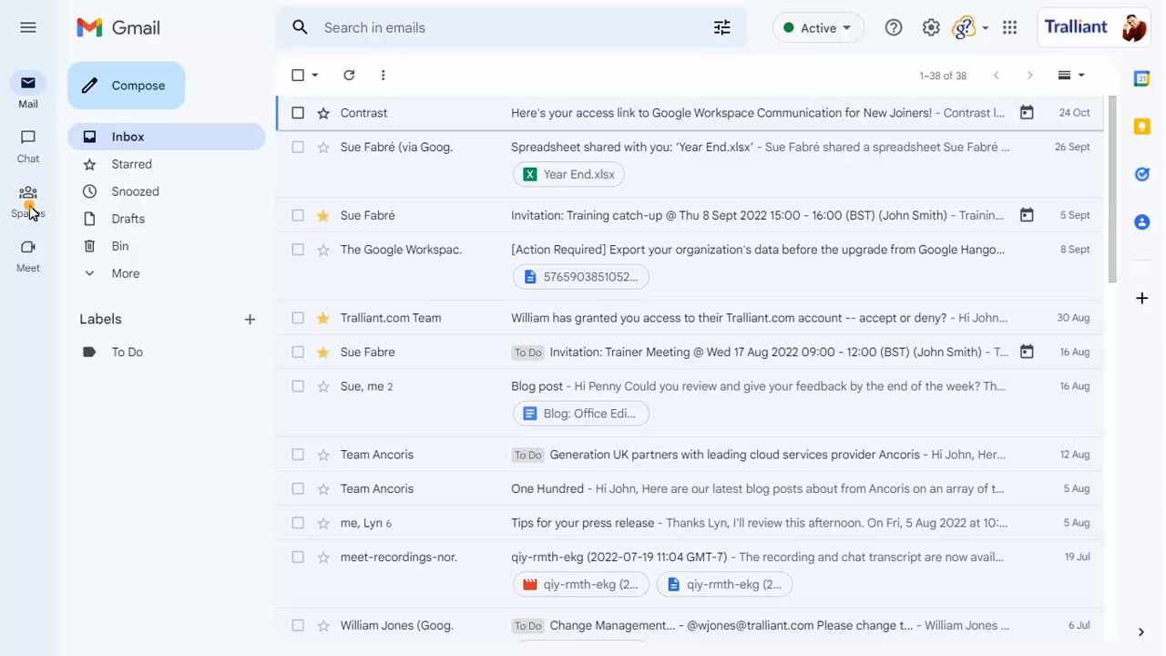
Switch from the mail inbox to the chat Spaces area showing the Sales Team space.
{"action": "left_click", "coordinate": [29, 201]}
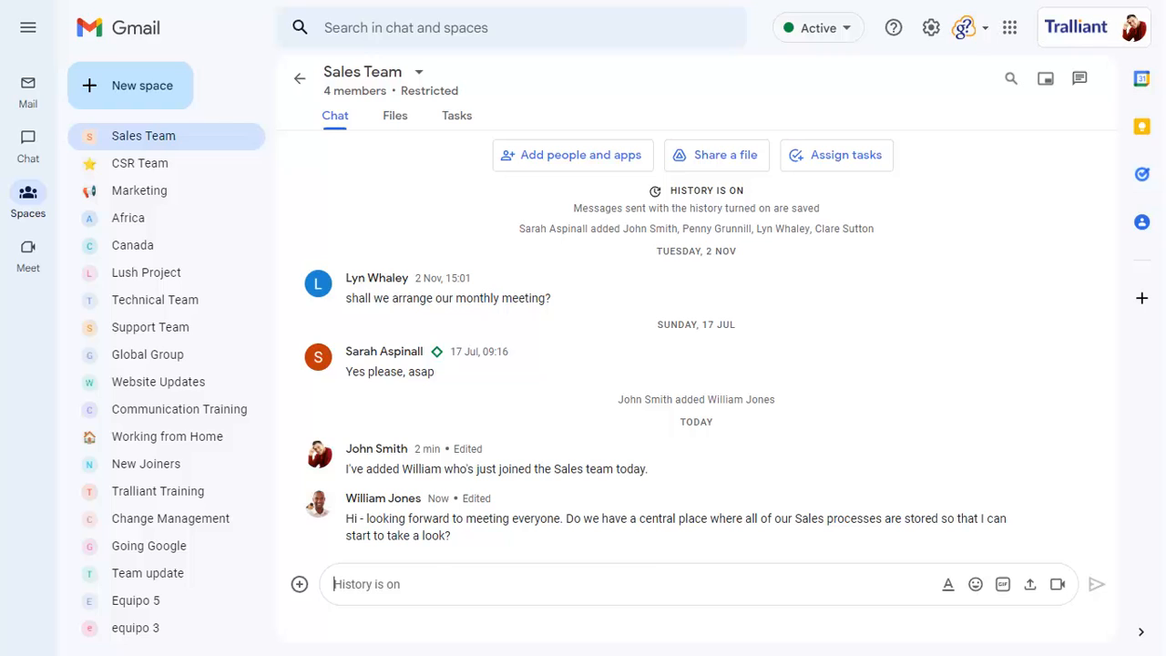
{"action": "mouse_move", "coordinate": [30, 200]}
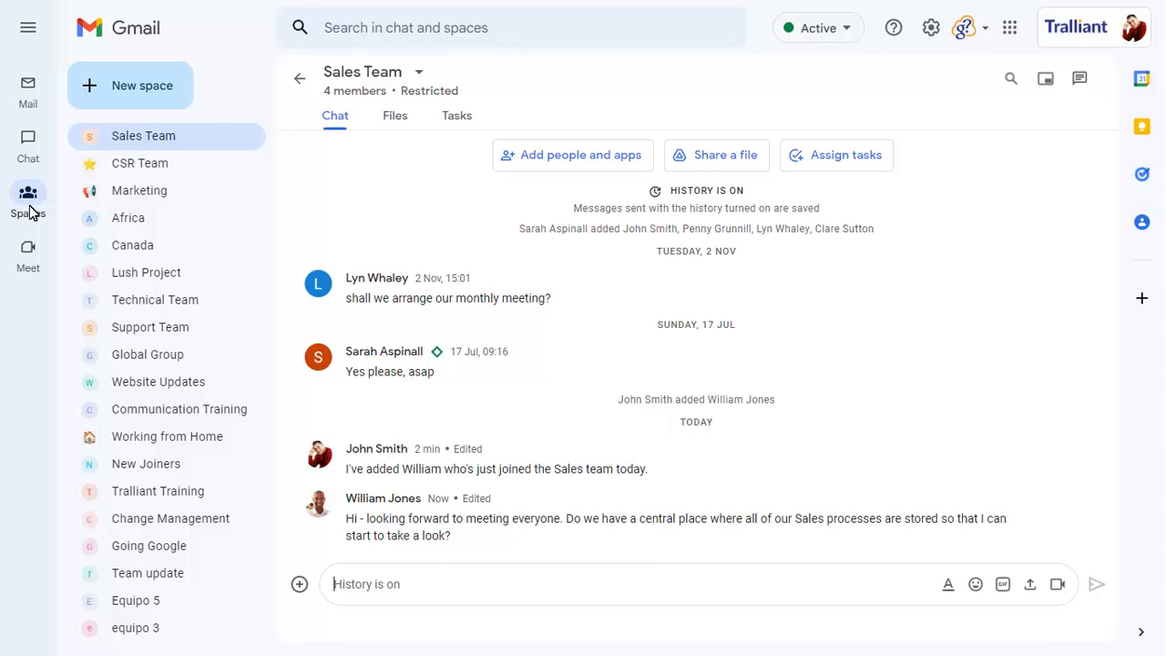
{"action": "mouse_move", "coordinate": [59, 233]}
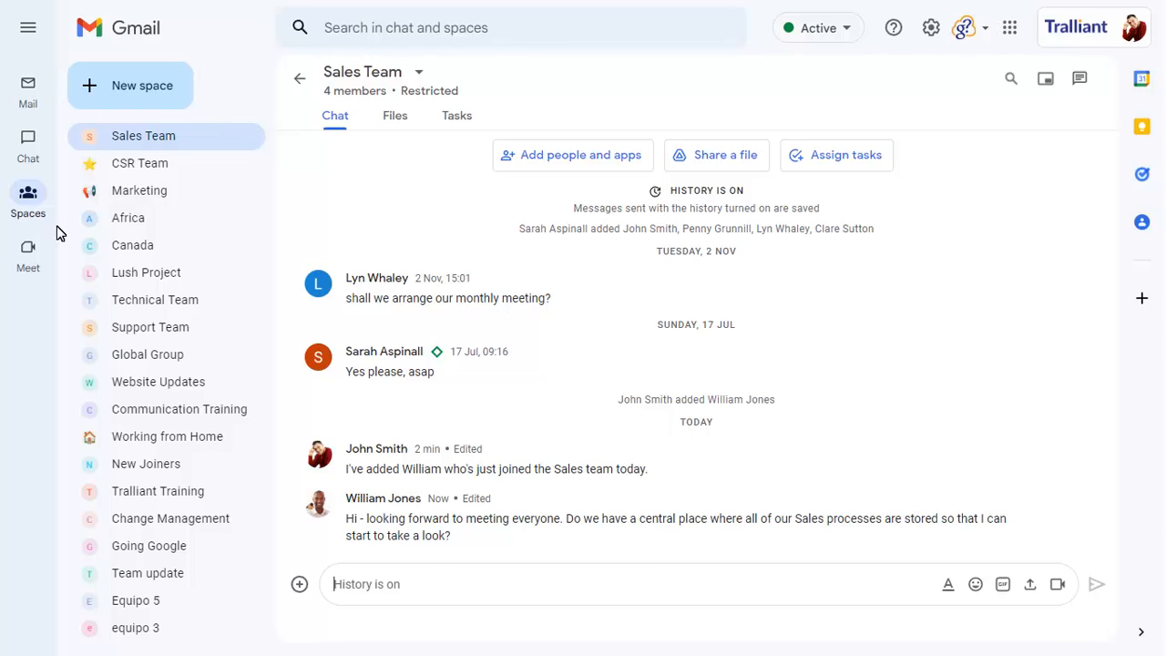
{"action": "mouse_move", "coordinate": [447, 527]}
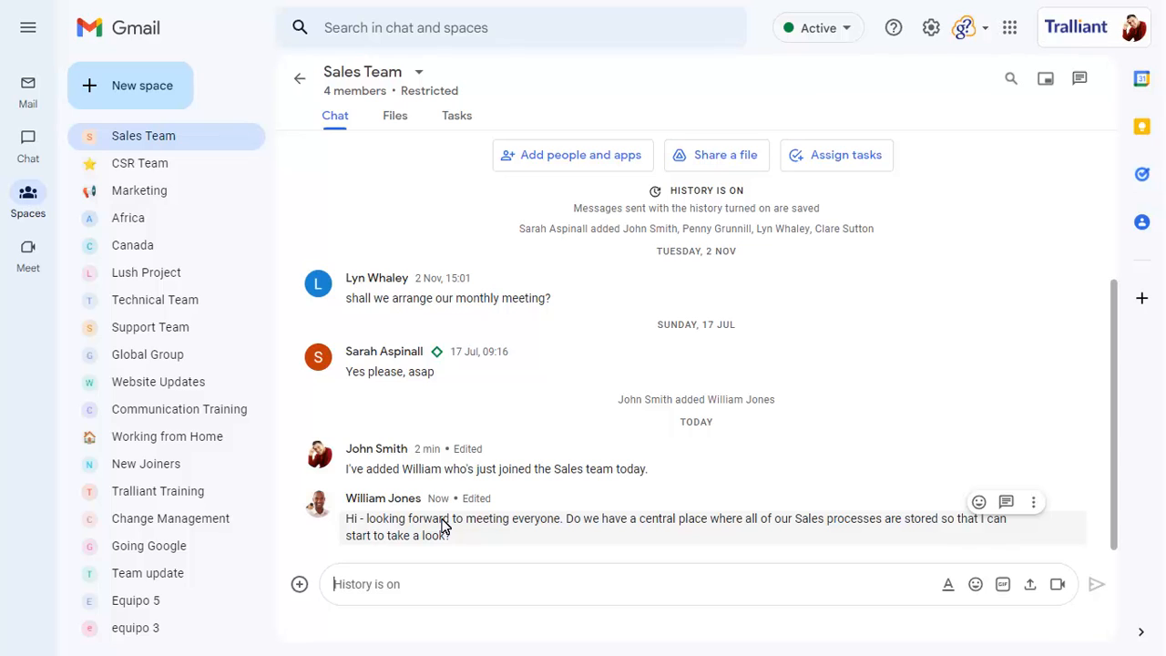
{"action": "mouse_move", "coordinate": [1006, 503]}
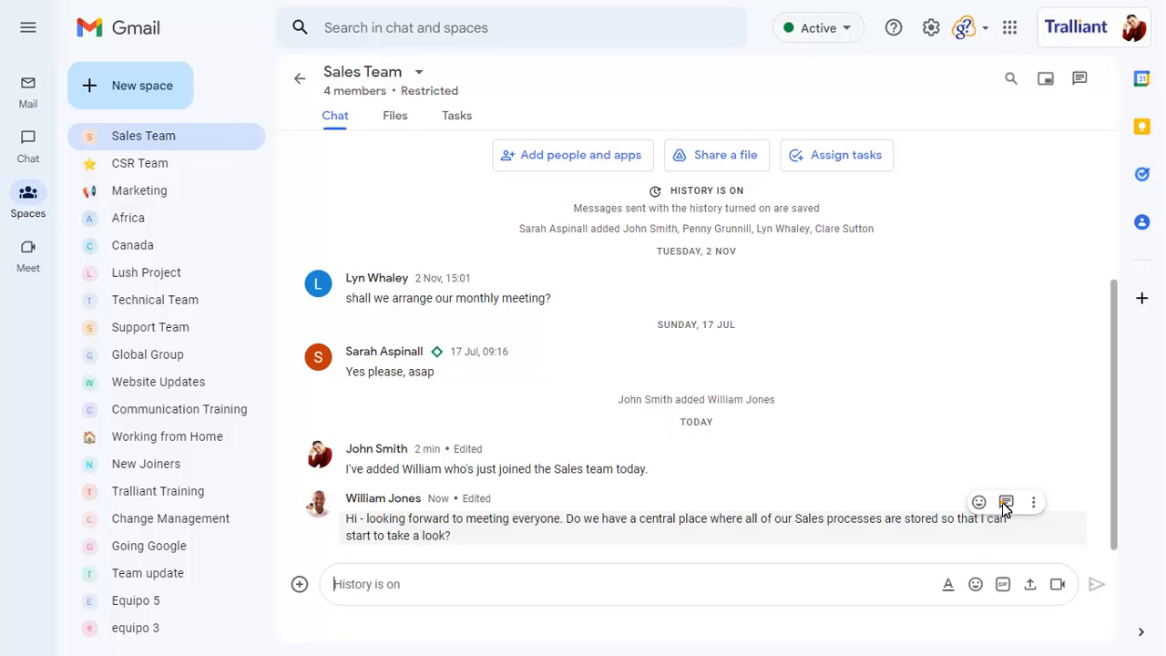
Reply in thread to the processes question pointing to the Sales shared drive, then close the thread pane.
{"action": "left_click", "coordinate": [1006, 503]}
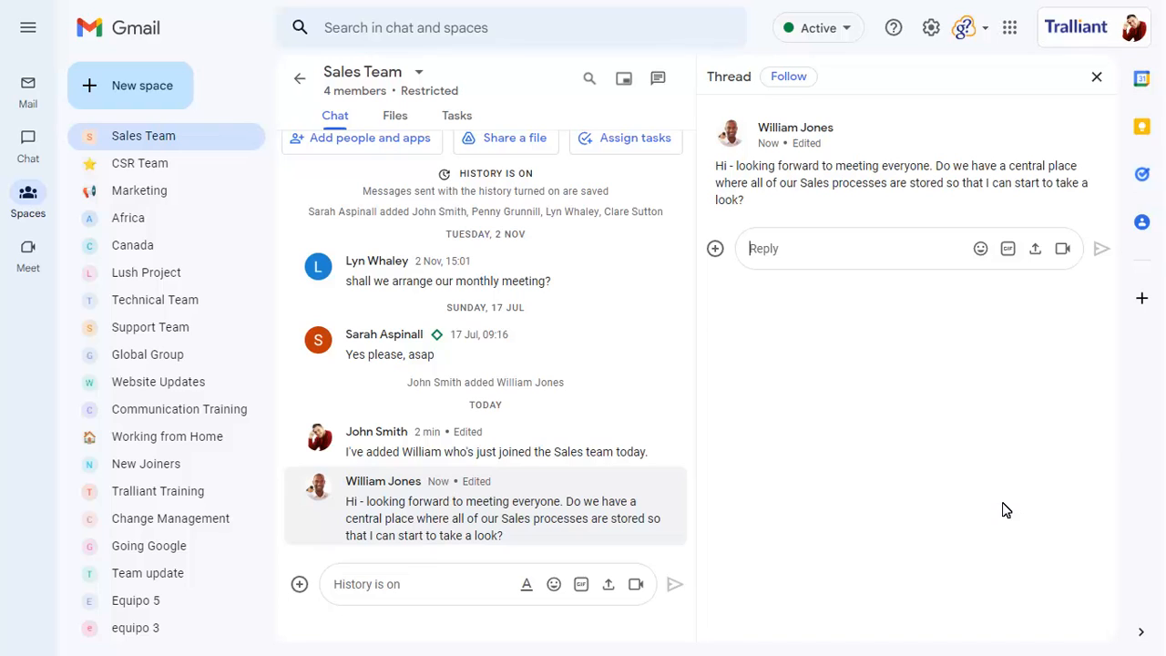
{"action": "type", "text": "We have a number of places where everything is held - have a look in our Sales shared drive as a starting point."}
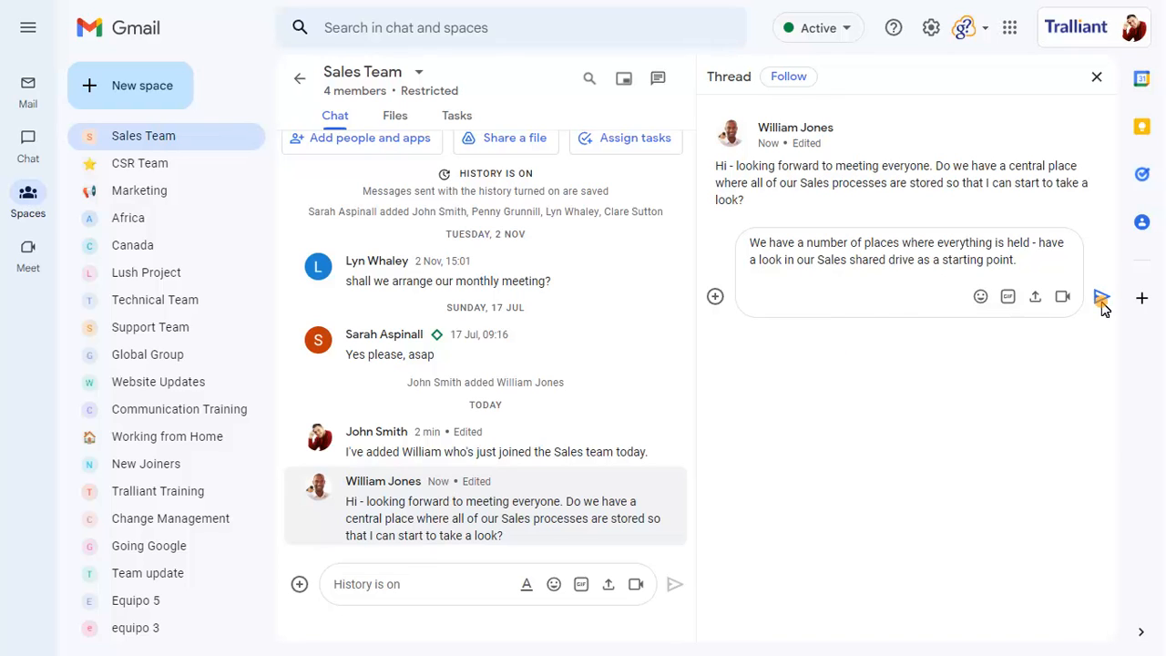
{"action": "left_click", "coordinate": [1101, 295]}
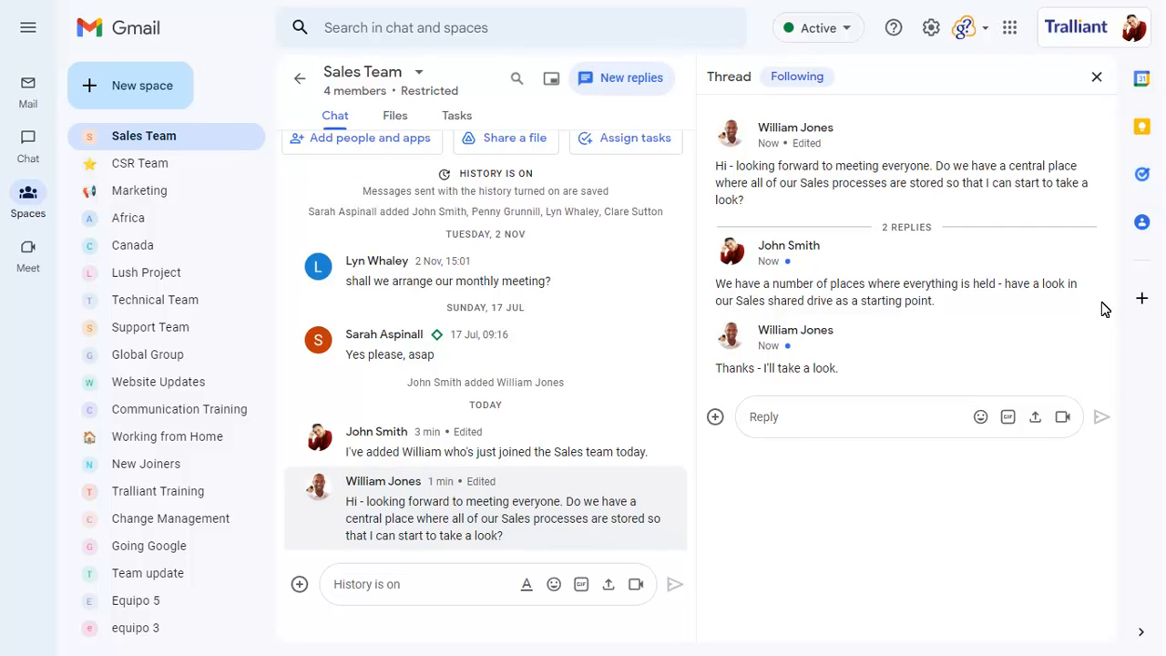
{"action": "left_click", "coordinate": [1097, 76]}
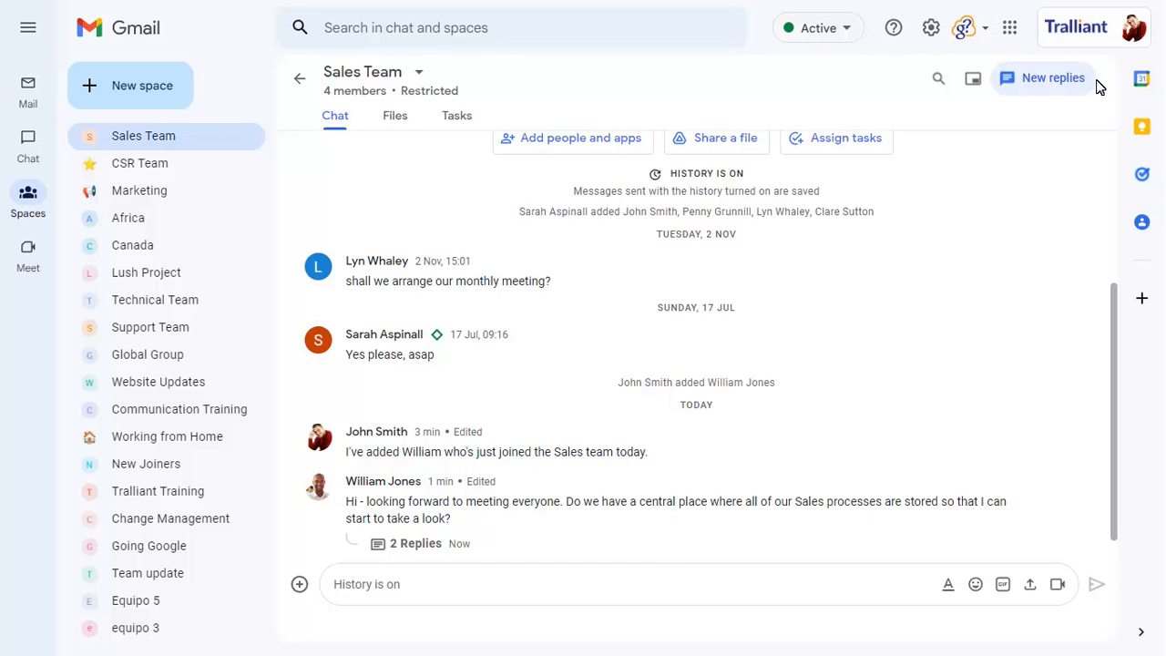
Reopen the processes thread's 2 replies, then start a threaded reply on the monthly-meeting question.
{"action": "left_click", "coordinate": [415, 528]}
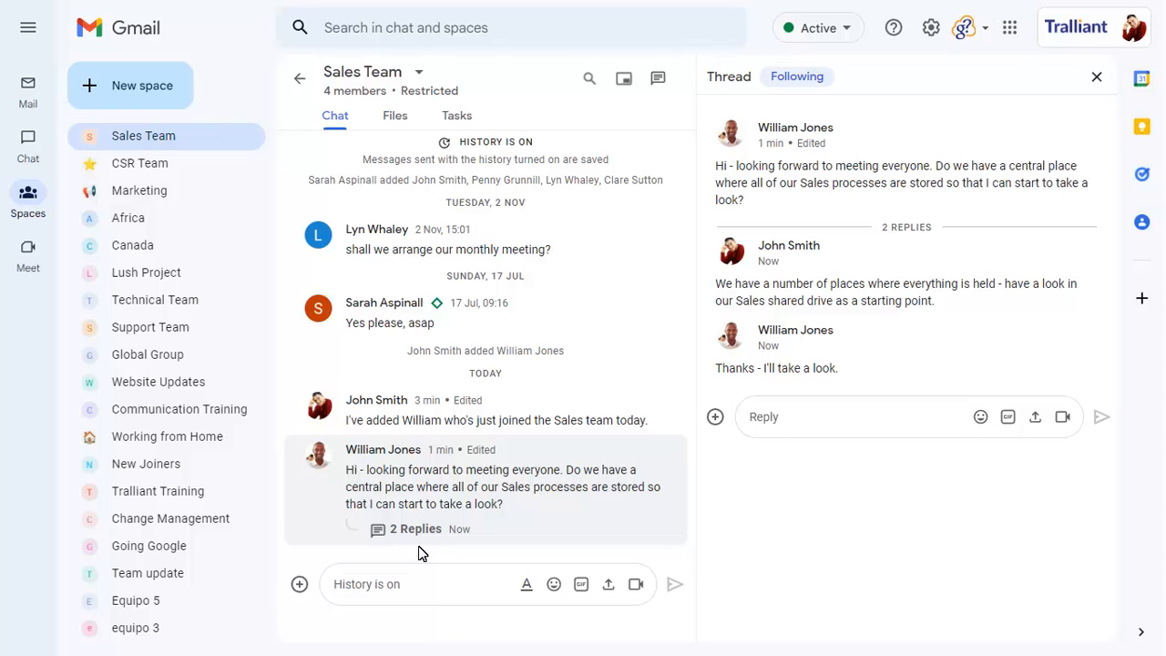
{"action": "mouse_move", "coordinate": [459, 355]}
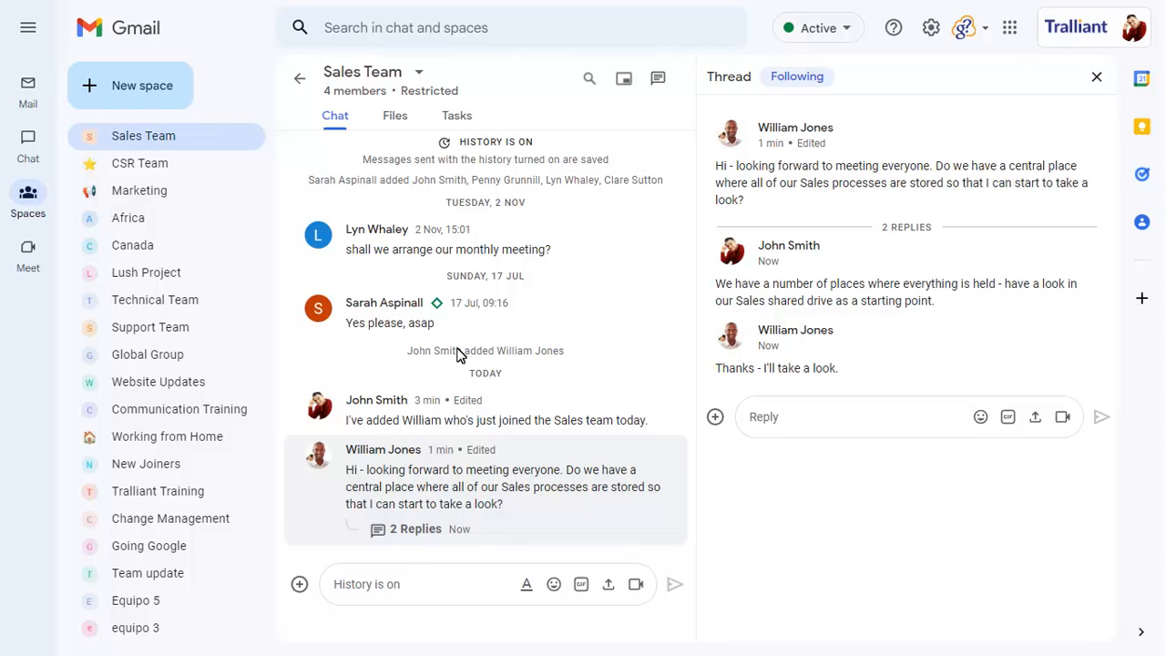
{"action": "mouse_move", "coordinate": [587, 239]}
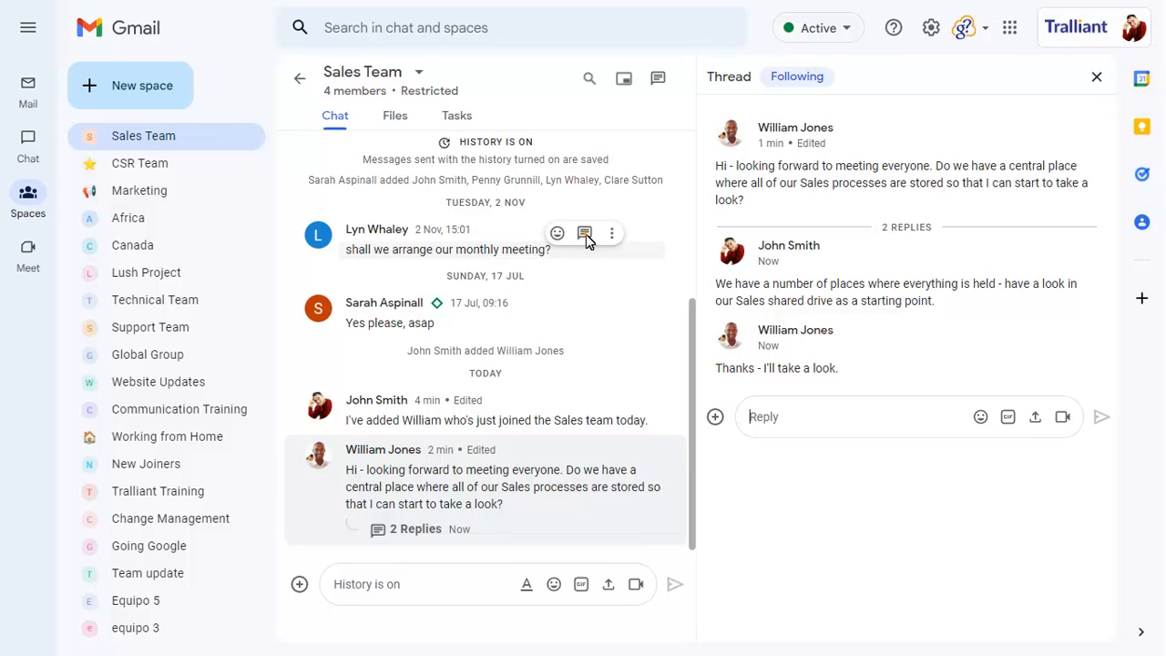
{"action": "left_click", "coordinate": [583, 233]}
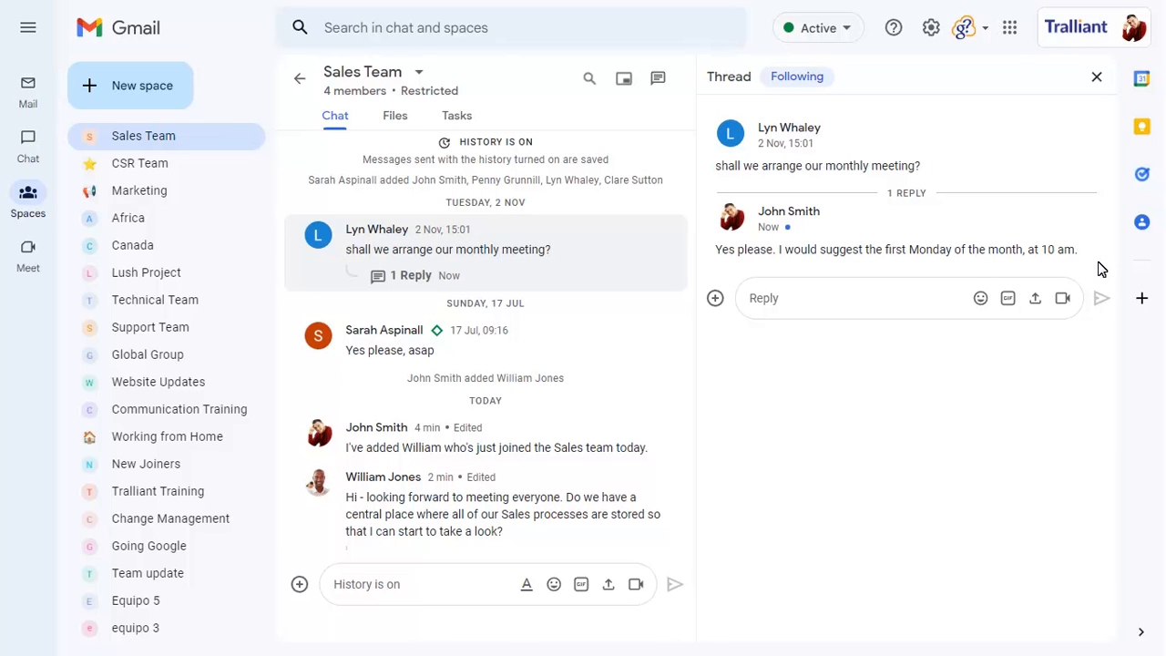
Return via Mail to Spaces and show the Active threads list with new replies.
{"action": "left_click", "coordinate": [29, 88]}
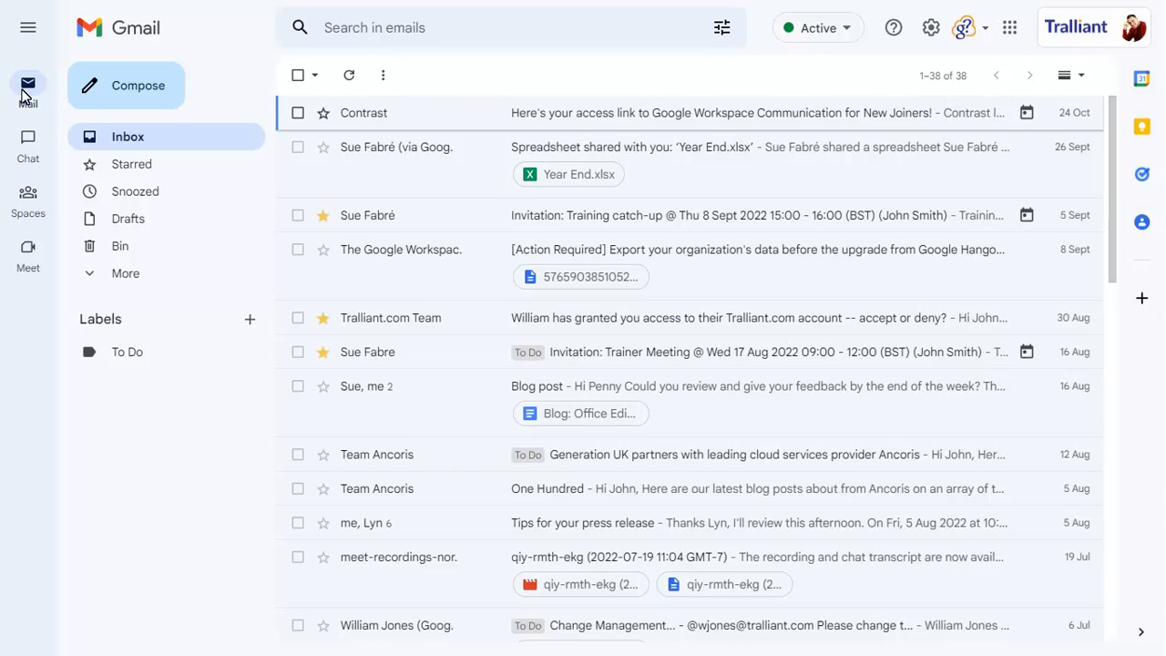
{"action": "left_click", "coordinate": [29, 197]}
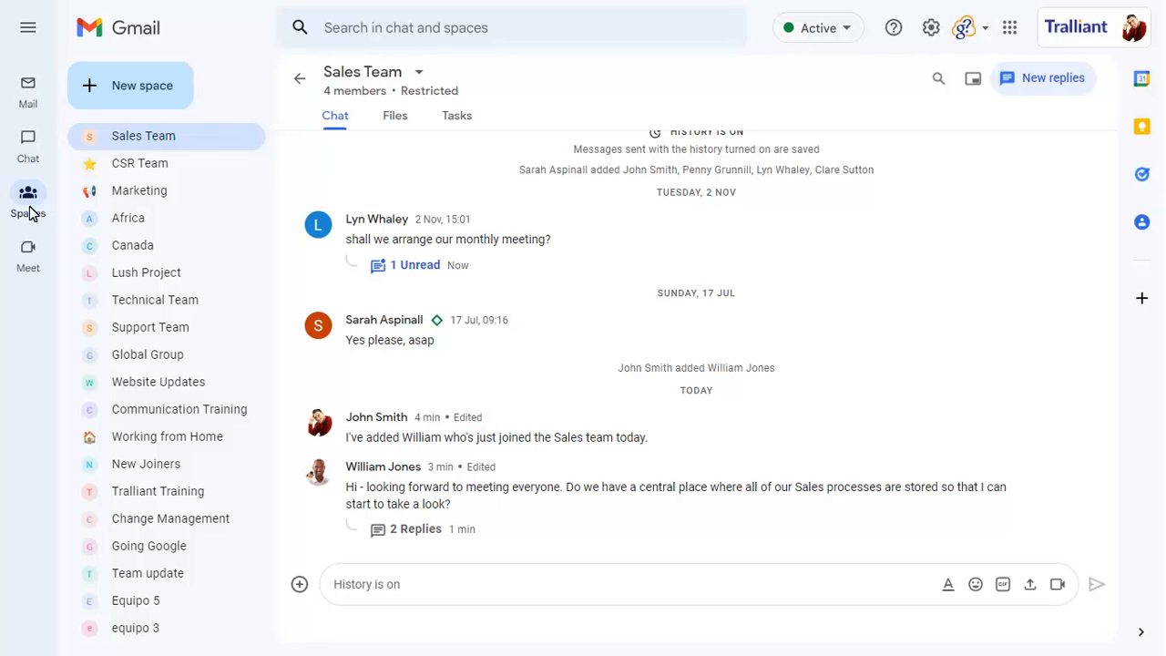
{"action": "left_click", "coordinate": [1042, 77]}
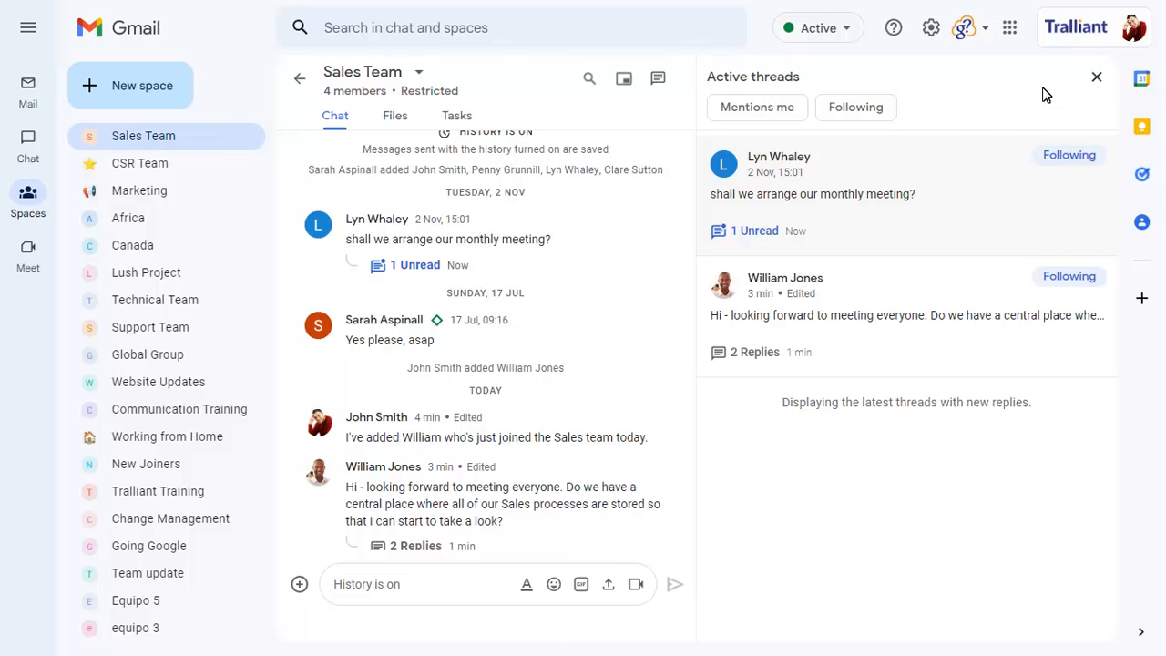
{"action": "mouse_move", "coordinate": [798, 219]}
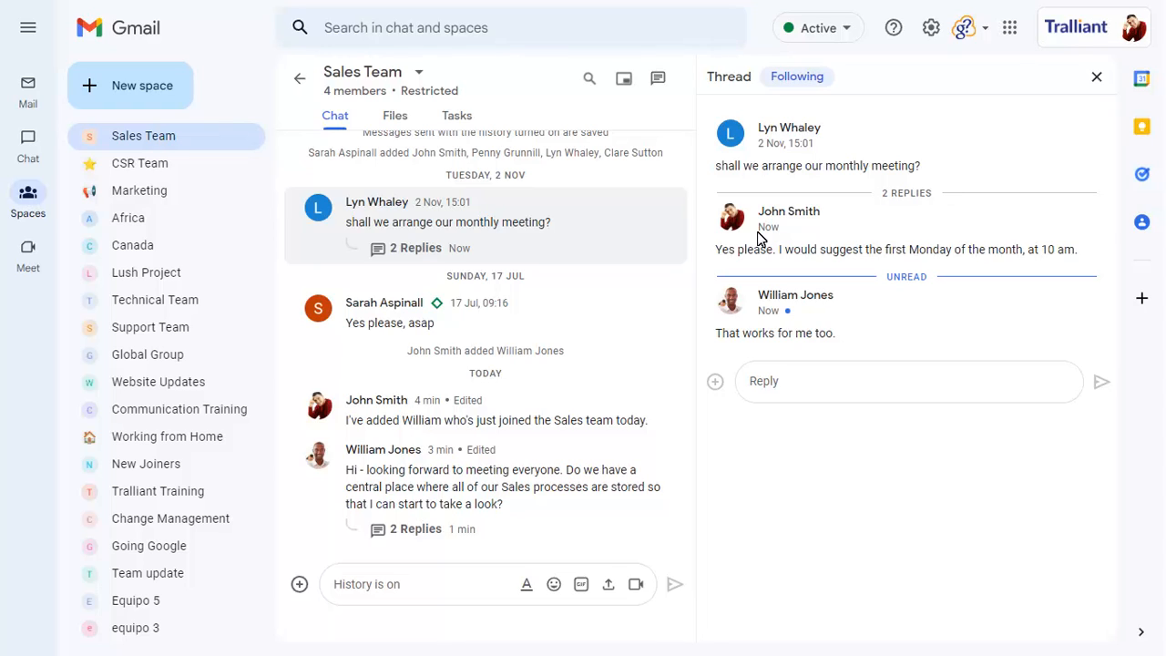
{"action": "mouse_move", "coordinate": [773, 197]}
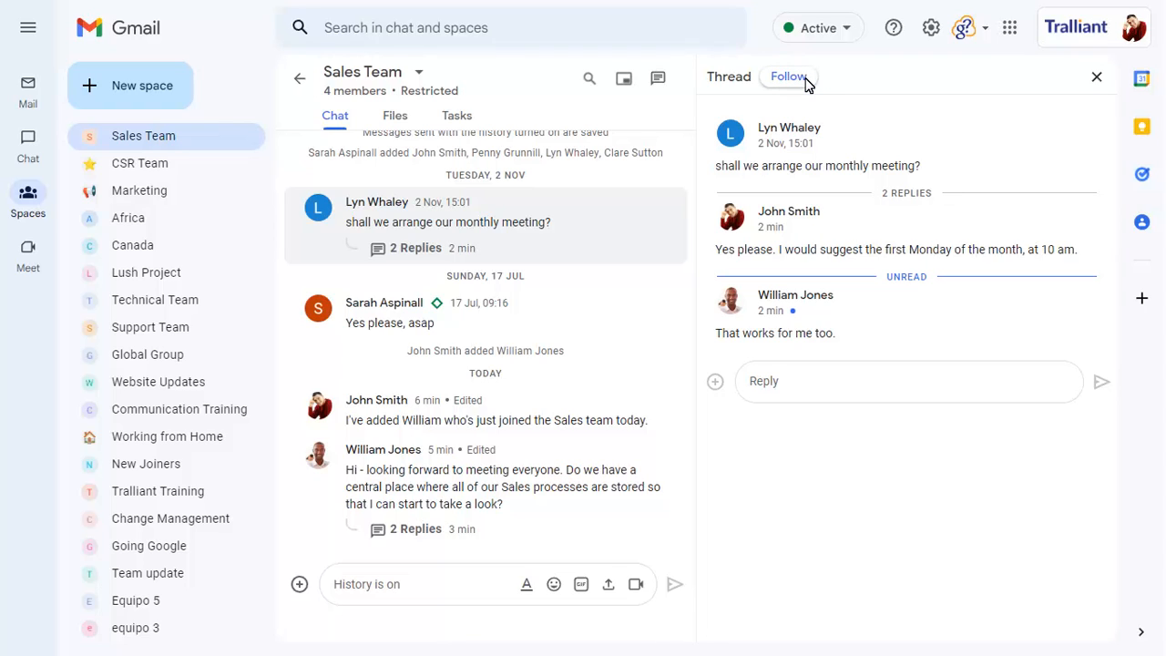
Set the monthly-meeting thread back to Following from its header.
{"action": "left_click", "coordinate": [787, 76]}
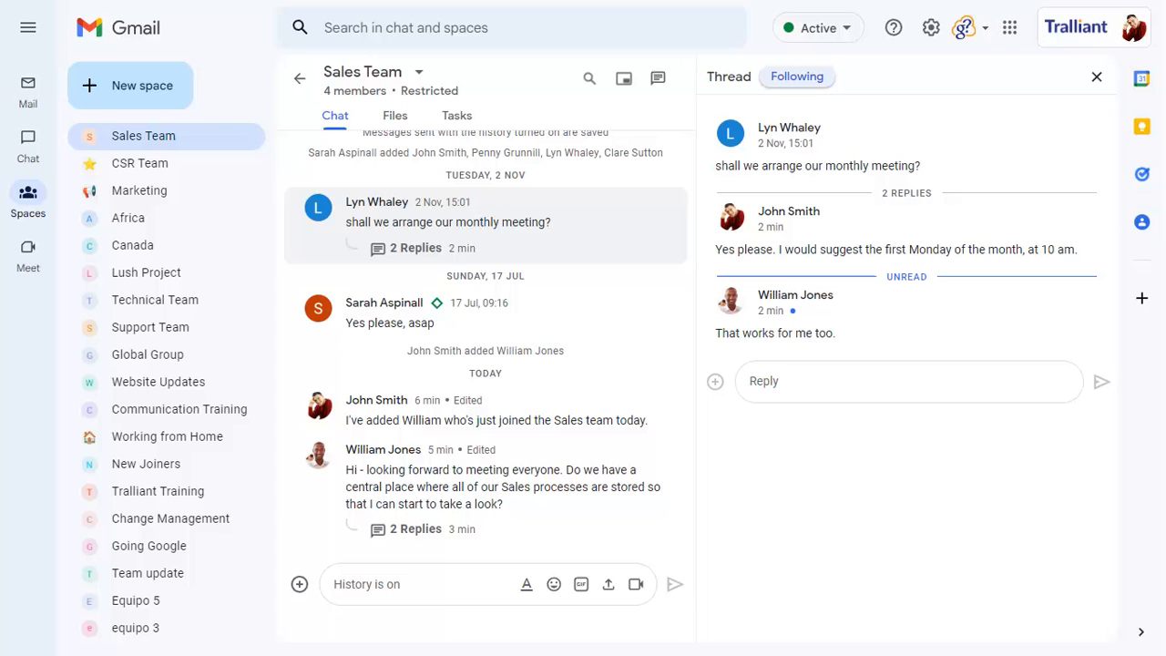